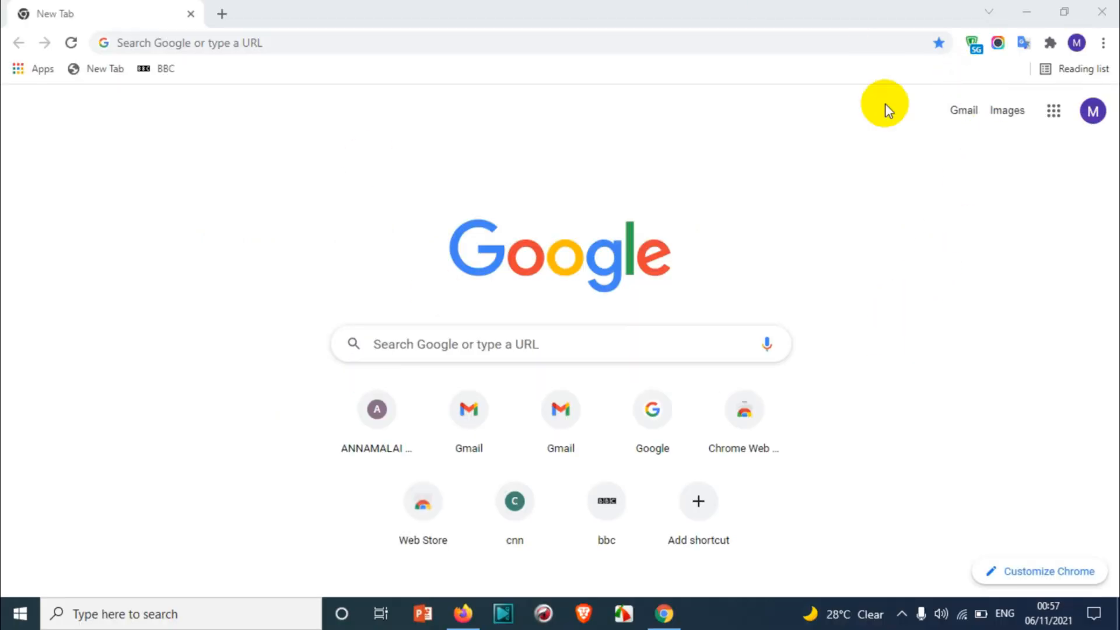
mouse_move(809, 6)
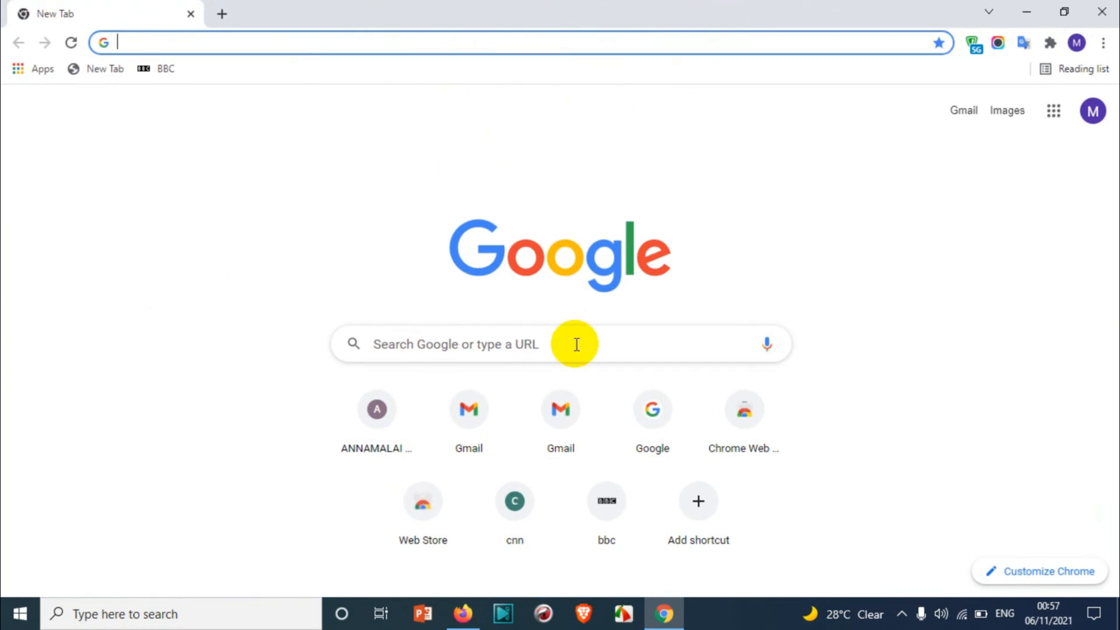
mouse_move(665, 360)
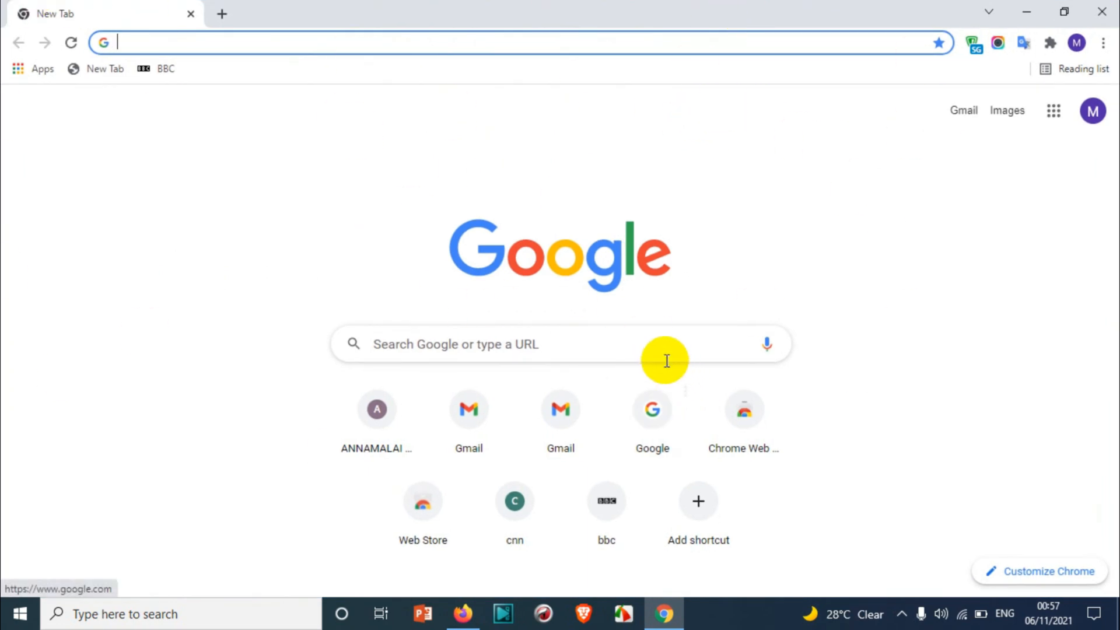
mouse_move(1009, 140)
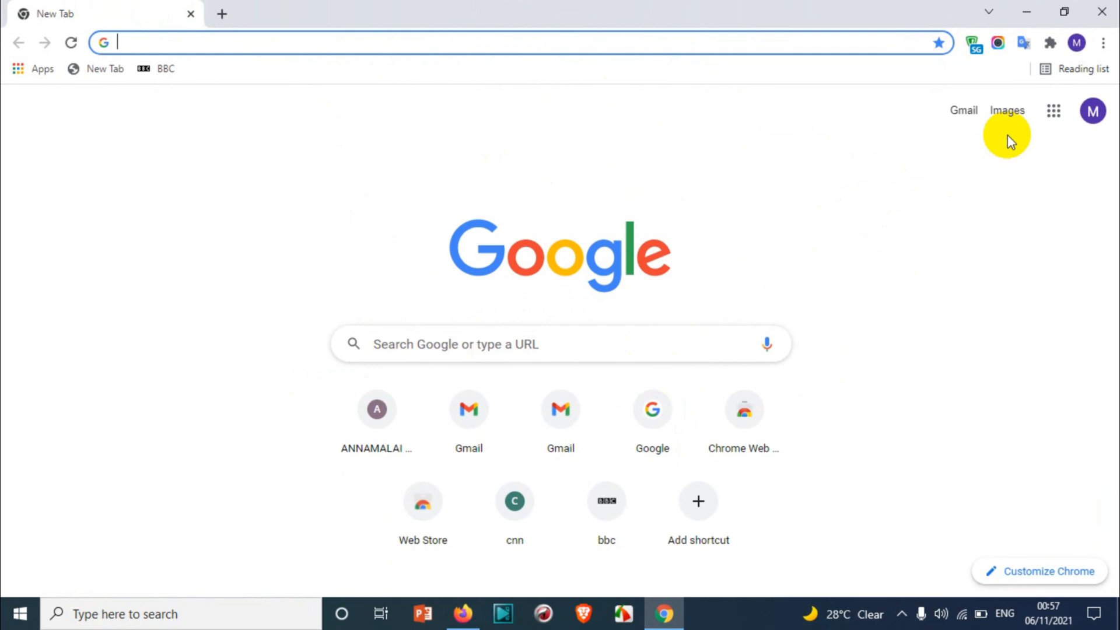
mouse_move(1022, 200)
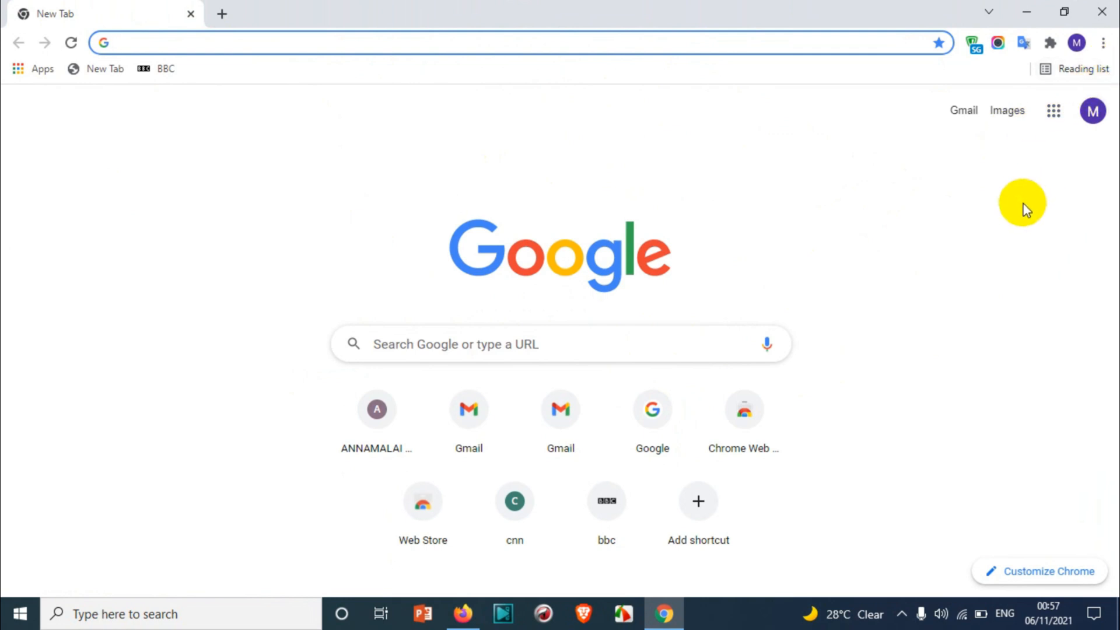
mouse_move(1019, 217)
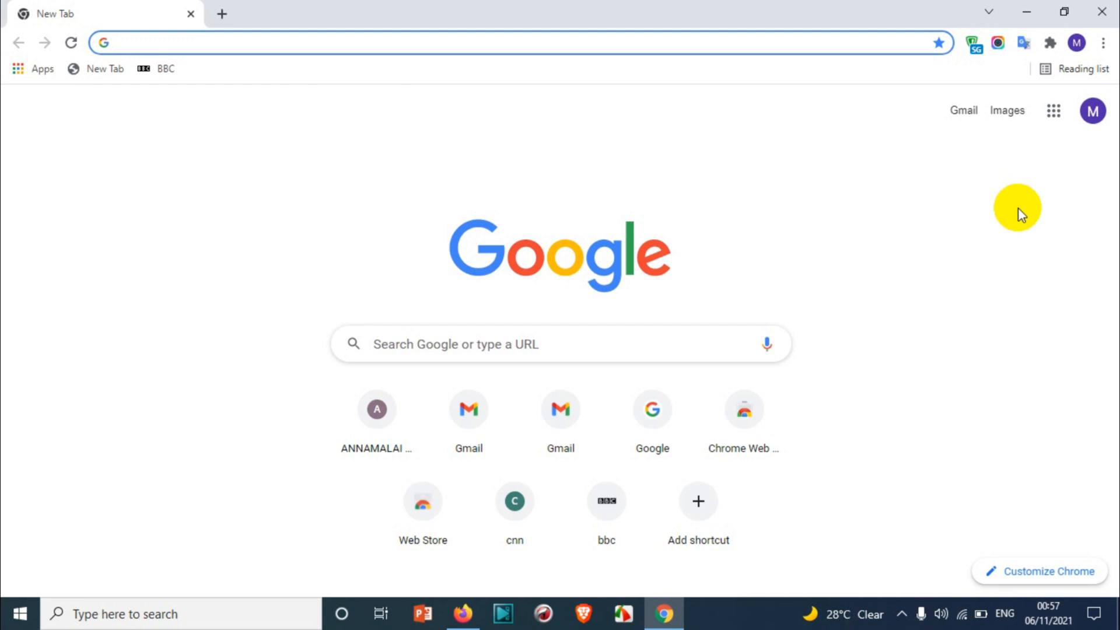
mouse_move(1021, 211)
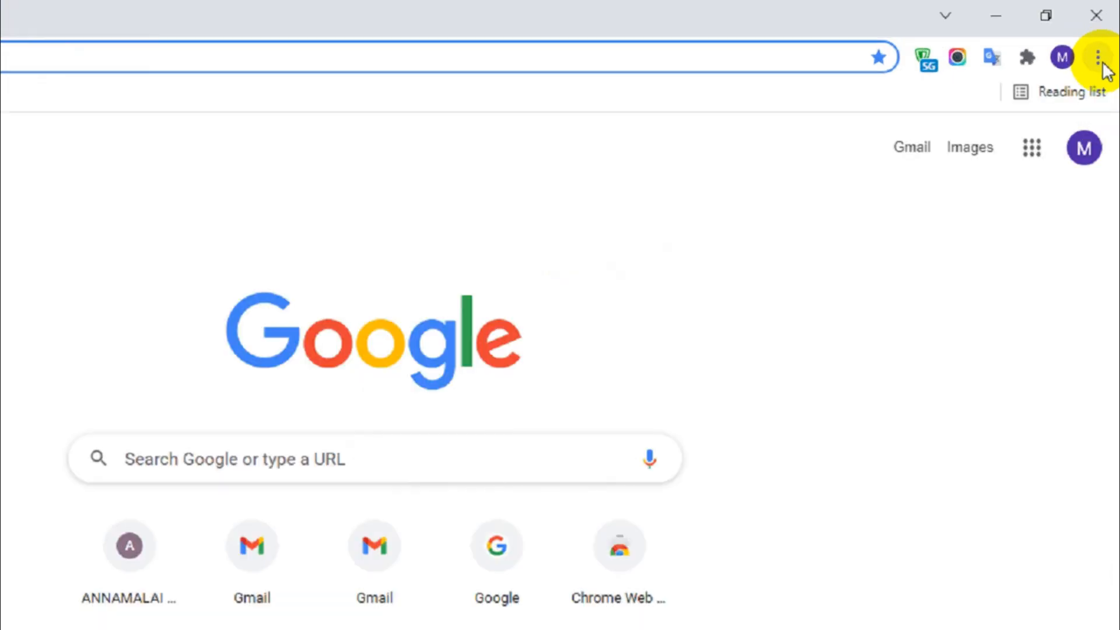
Expand the History submenu from Chrome's three-dot menu to show recently closed pages
click(1096, 56)
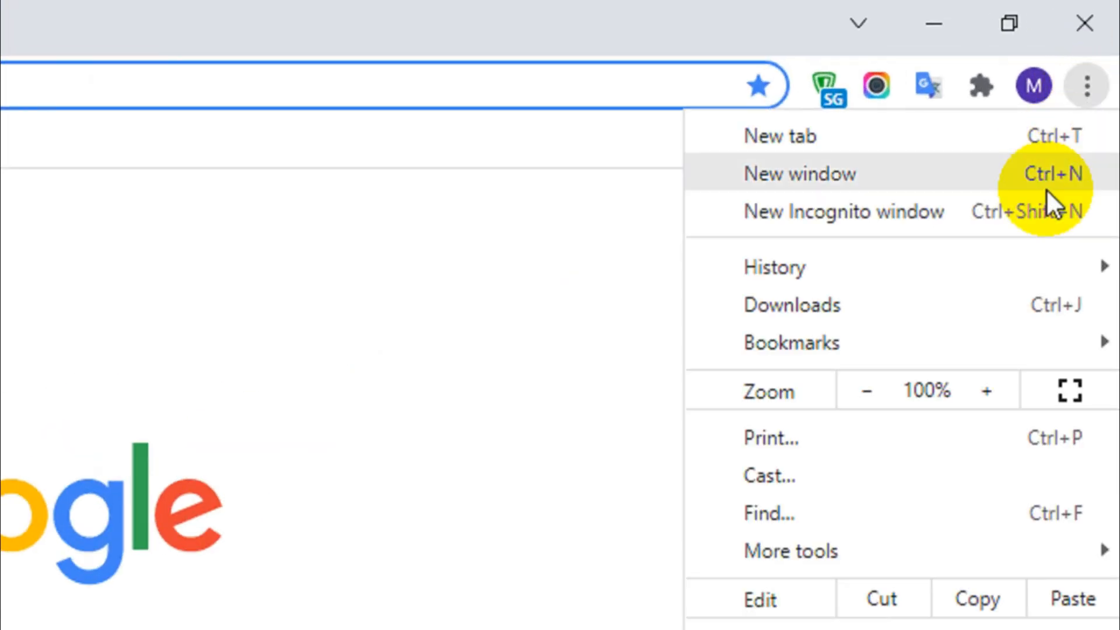
click(797, 172)
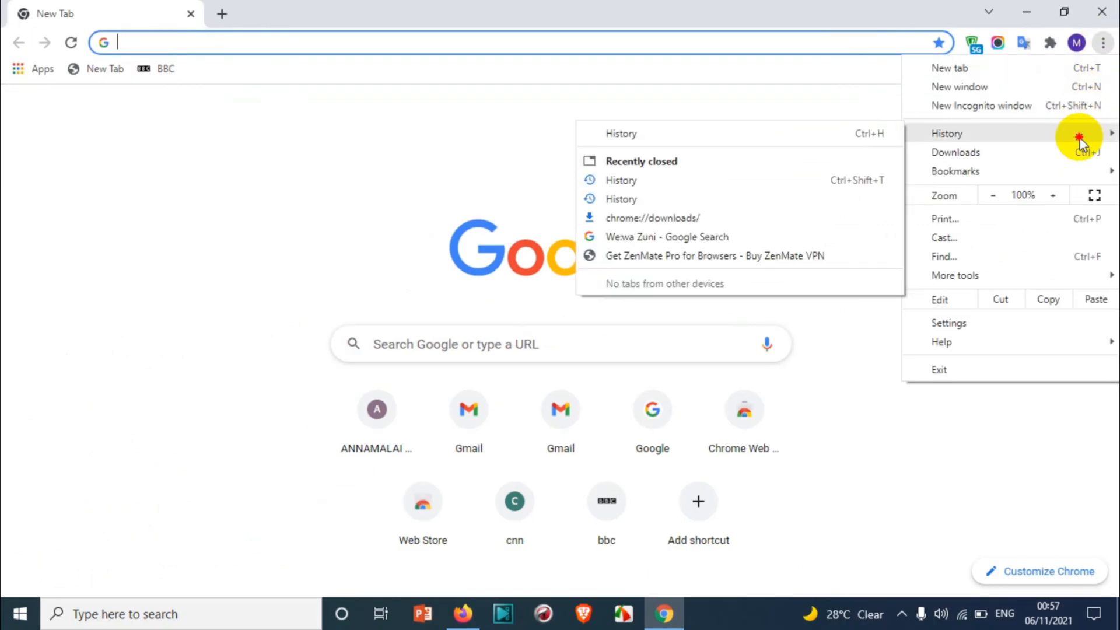
mouse_move(785, 188)
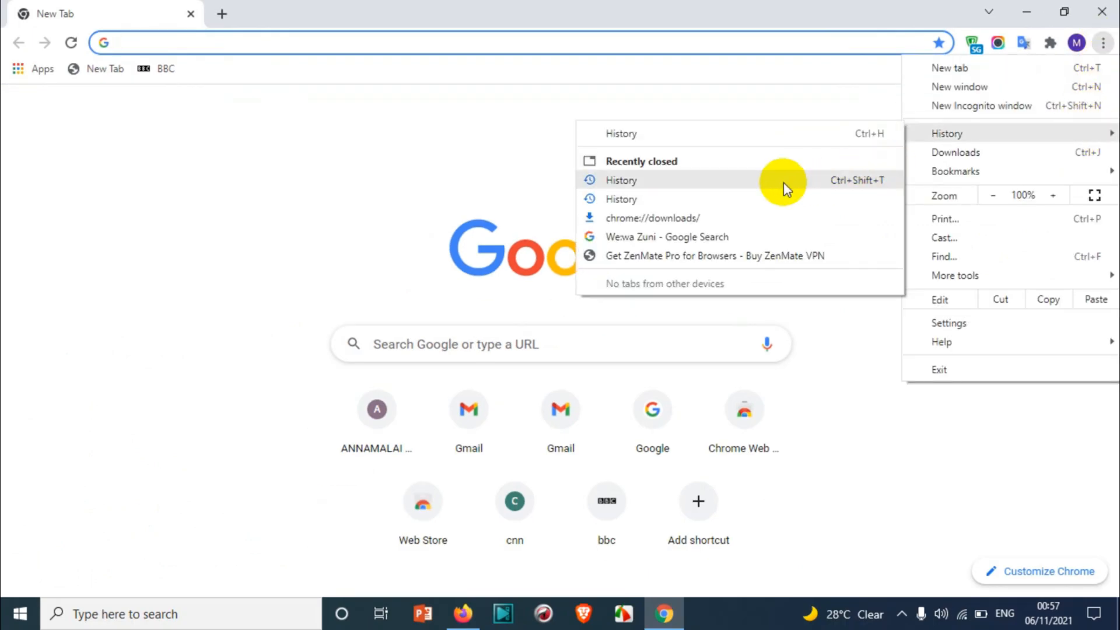
mouse_move(690, 256)
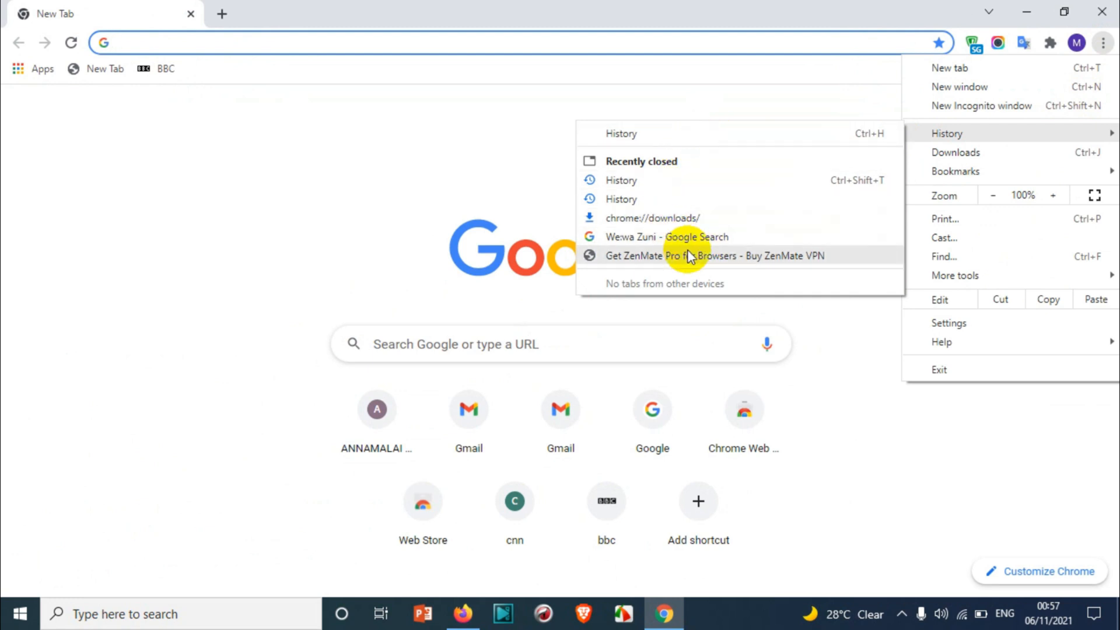
mouse_move(666, 151)
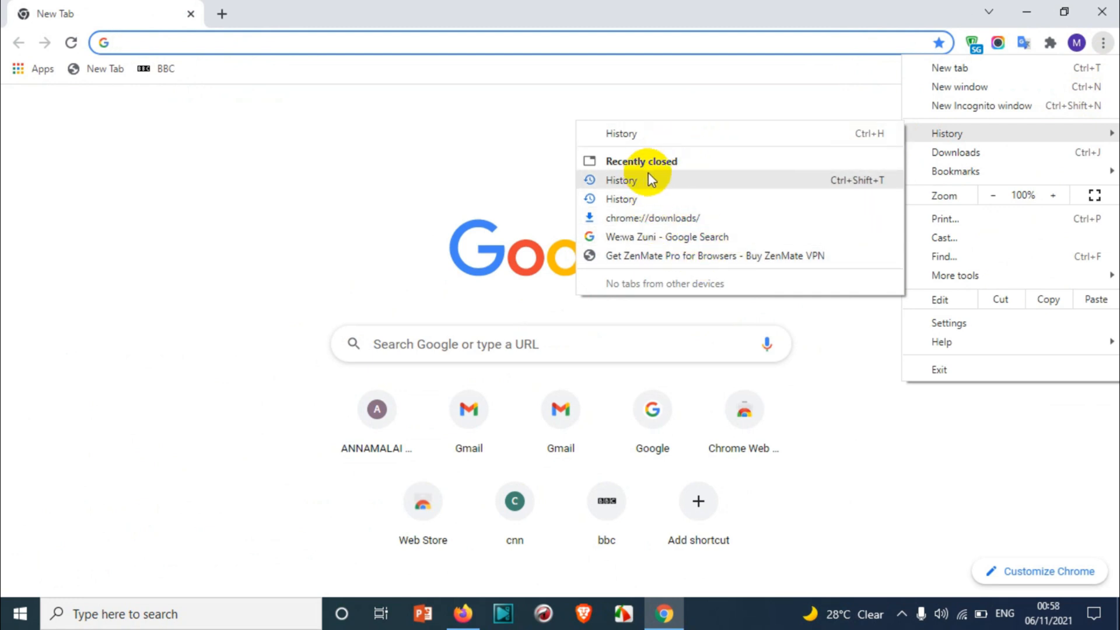
mouse_move(712, 219)
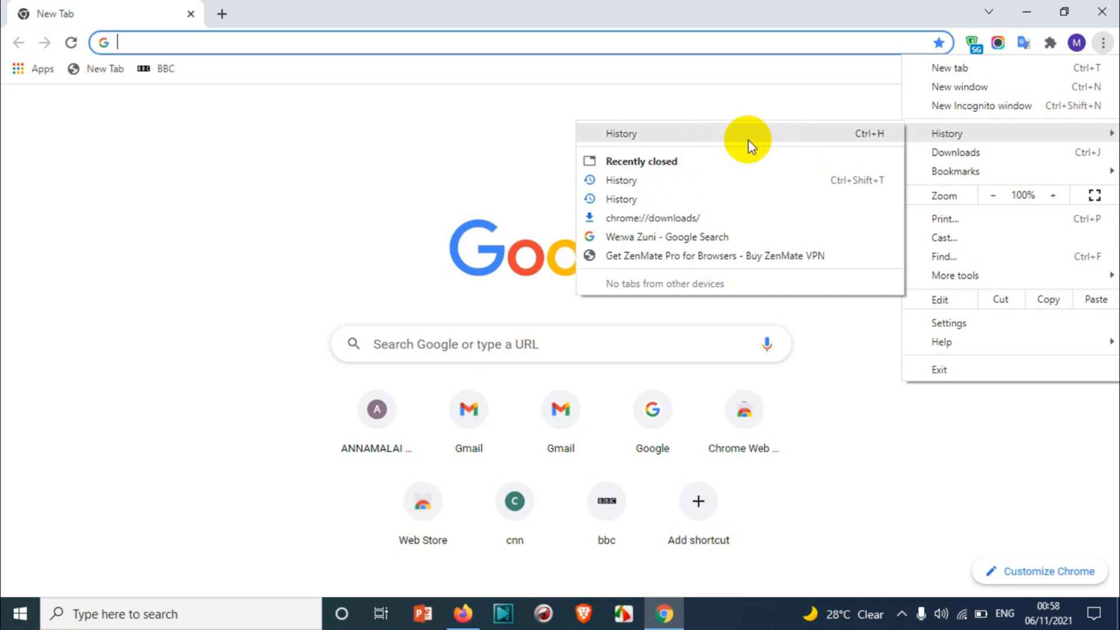
Go to the full History page via the submenu and the chrome://history address
click(621, 133)
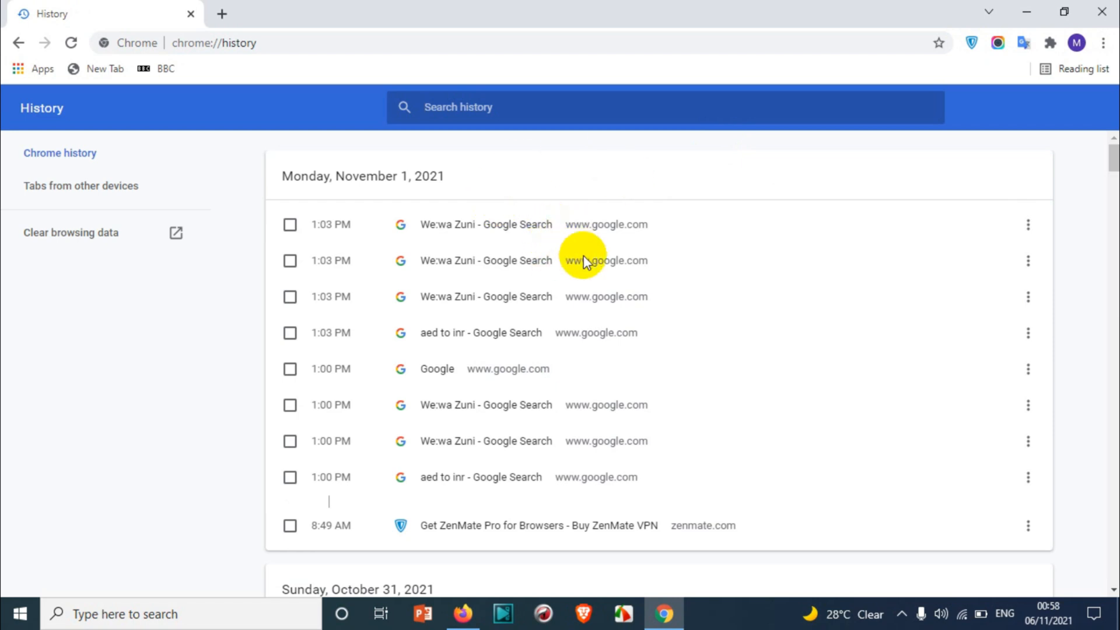
mouse_move(569, 301)
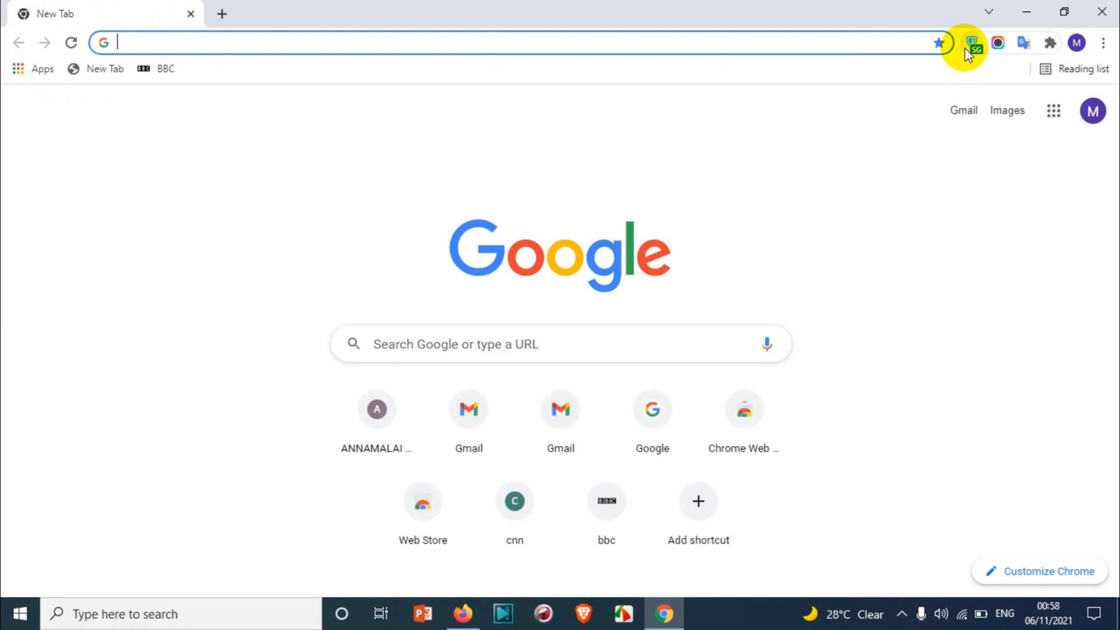
text(chrome://history)
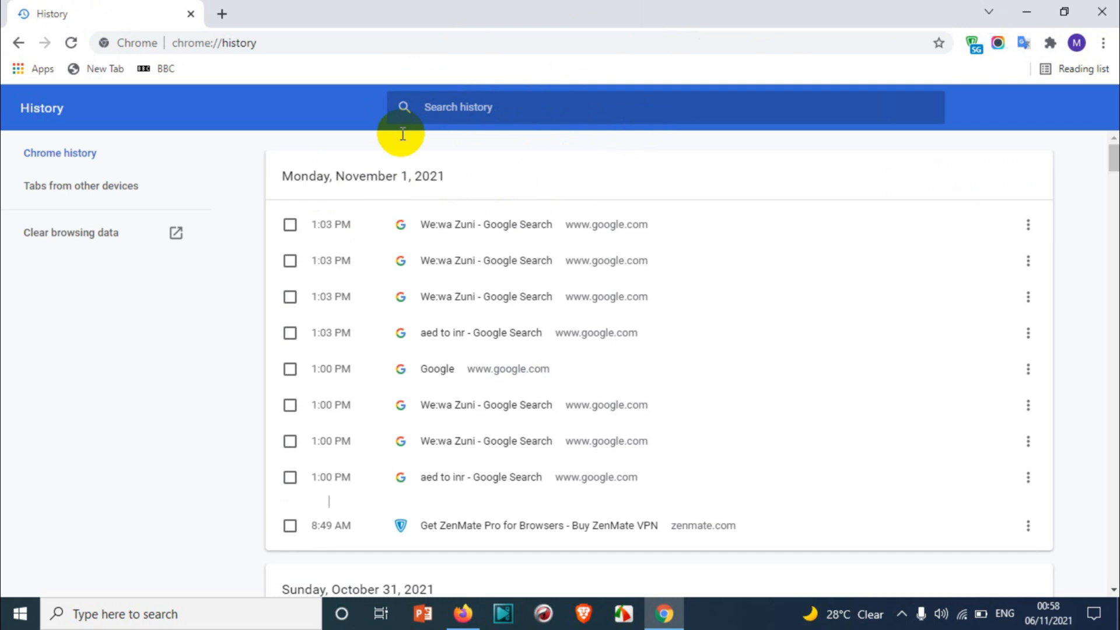
mouse_move(517, 175)
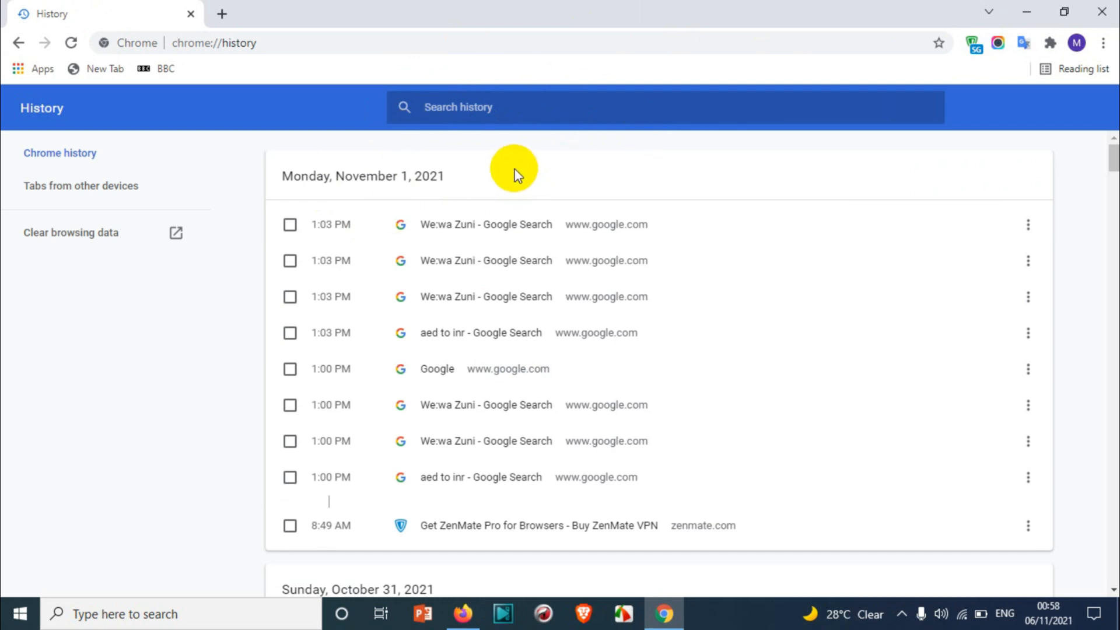
mouse_move(456, 168)
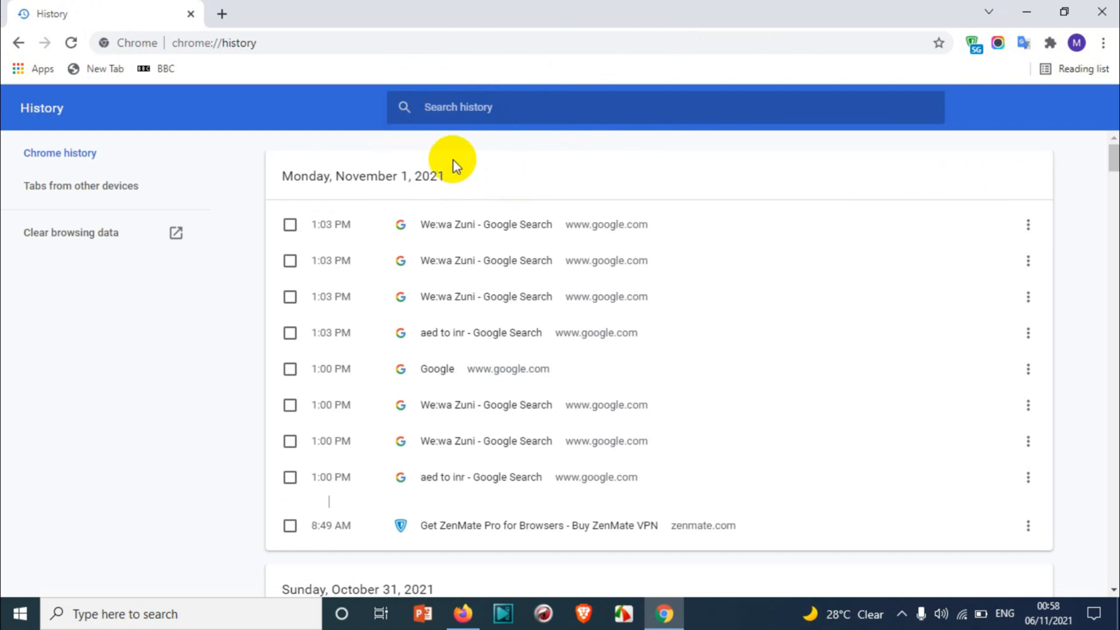
mouse_move(516, 182)
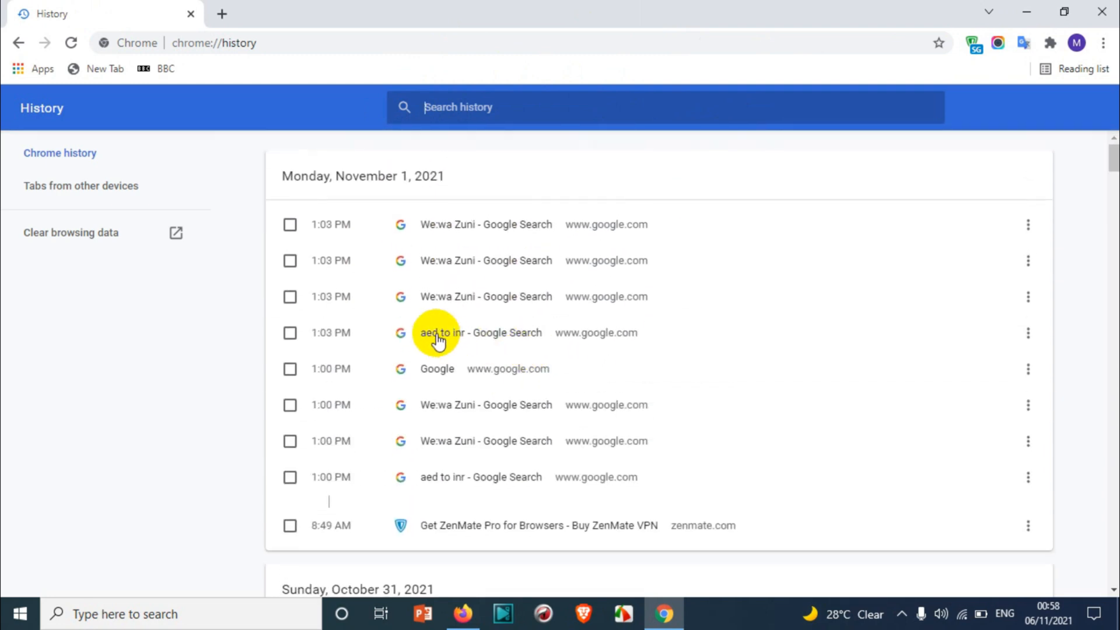
click(289, 224)
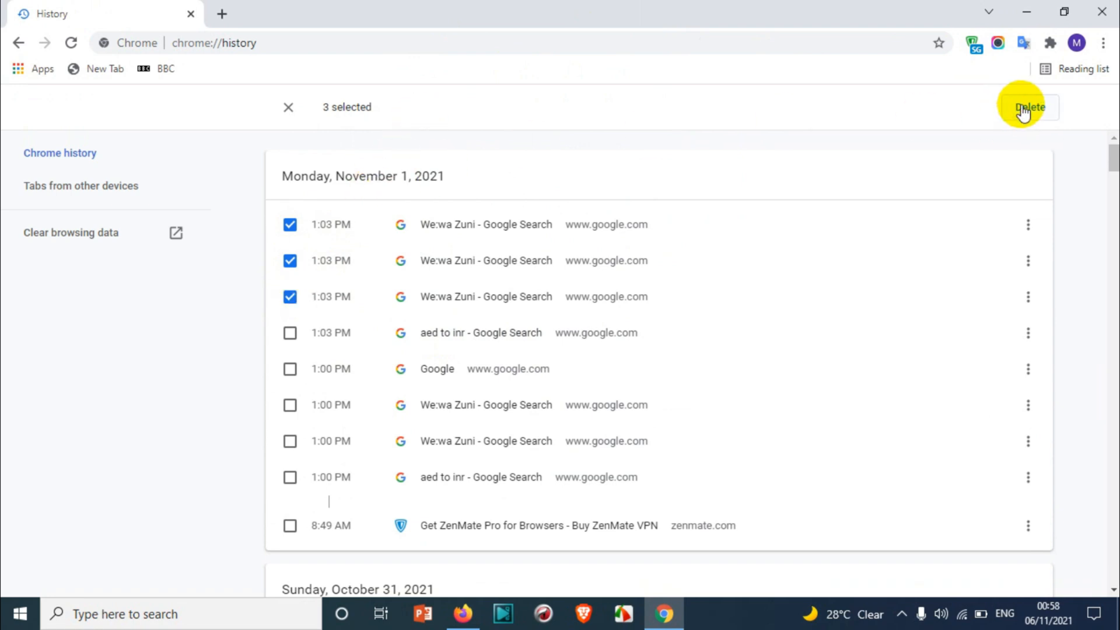
mouse_move(723, 374)
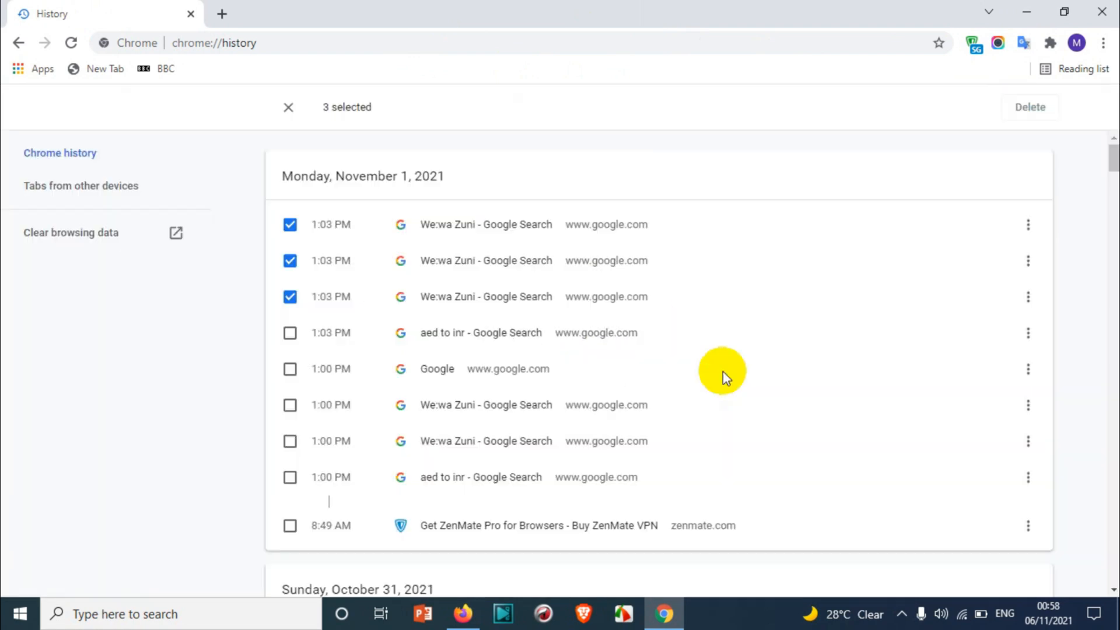
click(1029, 106)
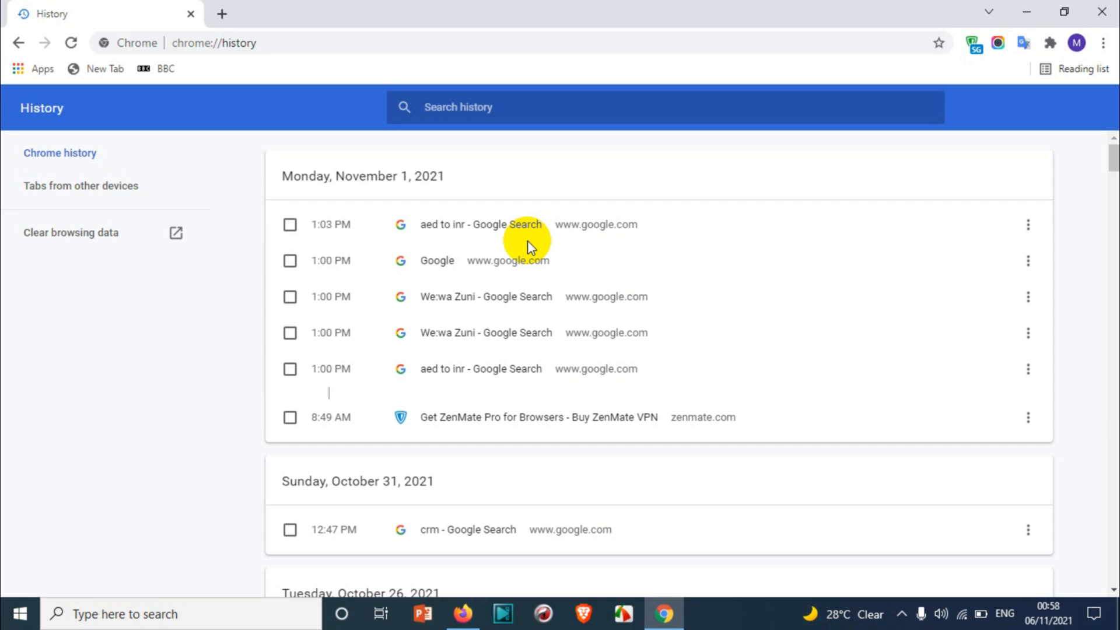
mouse_move(392, 241)
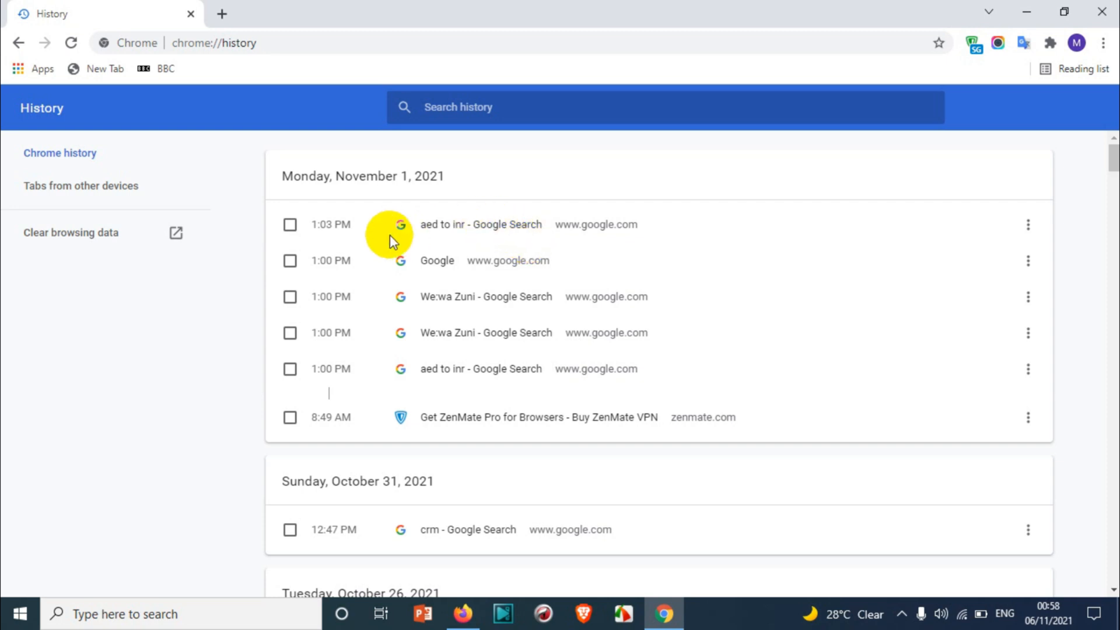
mouse_move(389, 205)
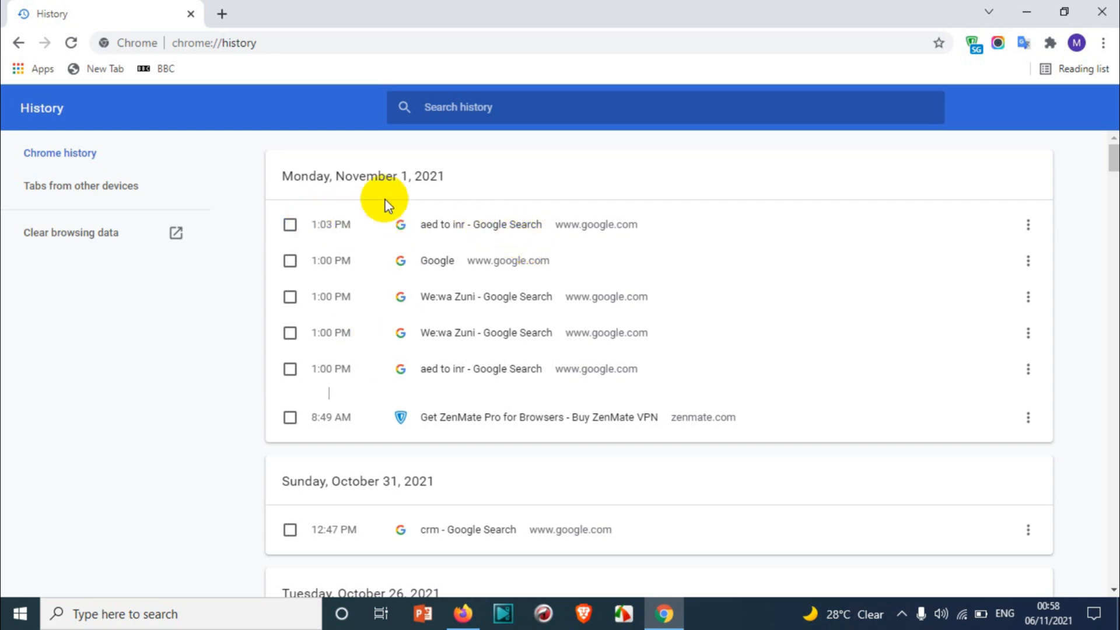
mouse_move(688, 163)
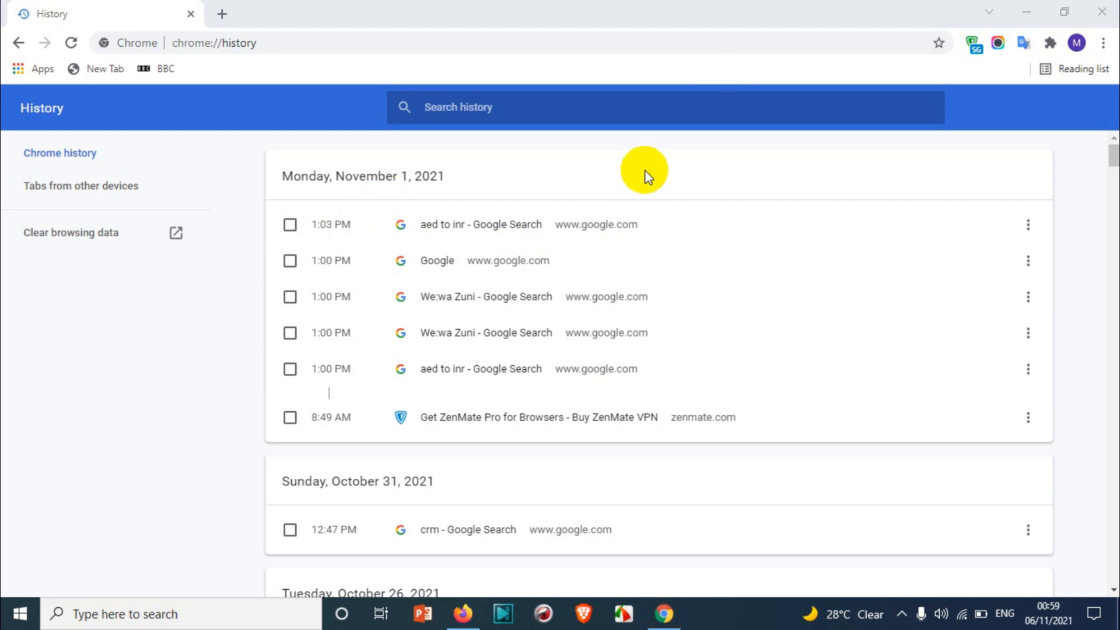
mouse_move(644, 176)
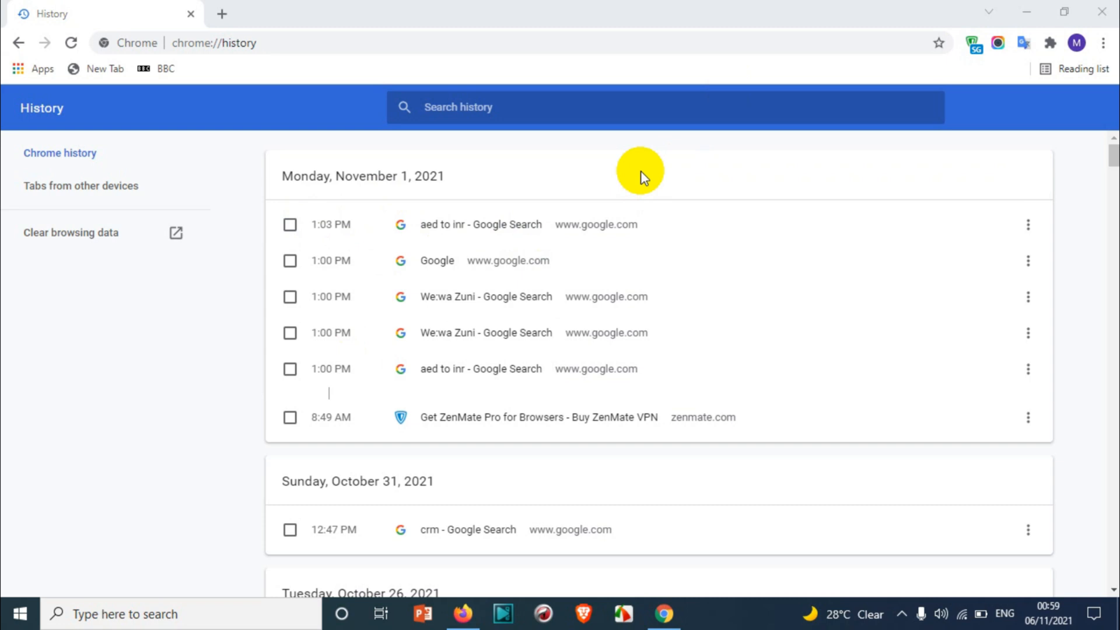
mouse_move(372, 137)
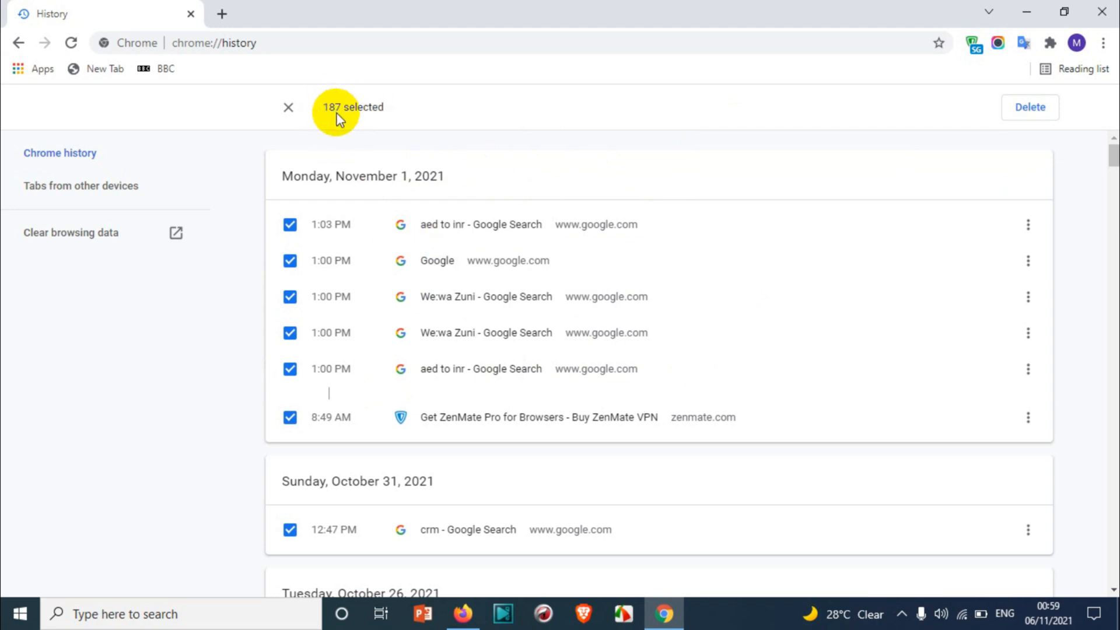
mouse_move(862, 126)
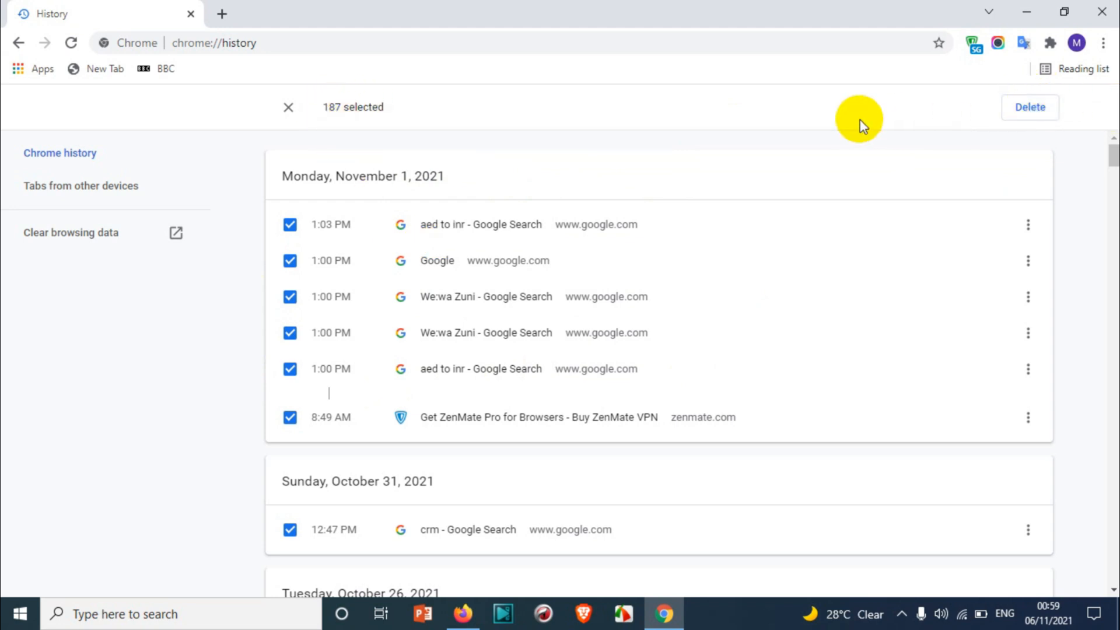
mouse_move(287, 108)
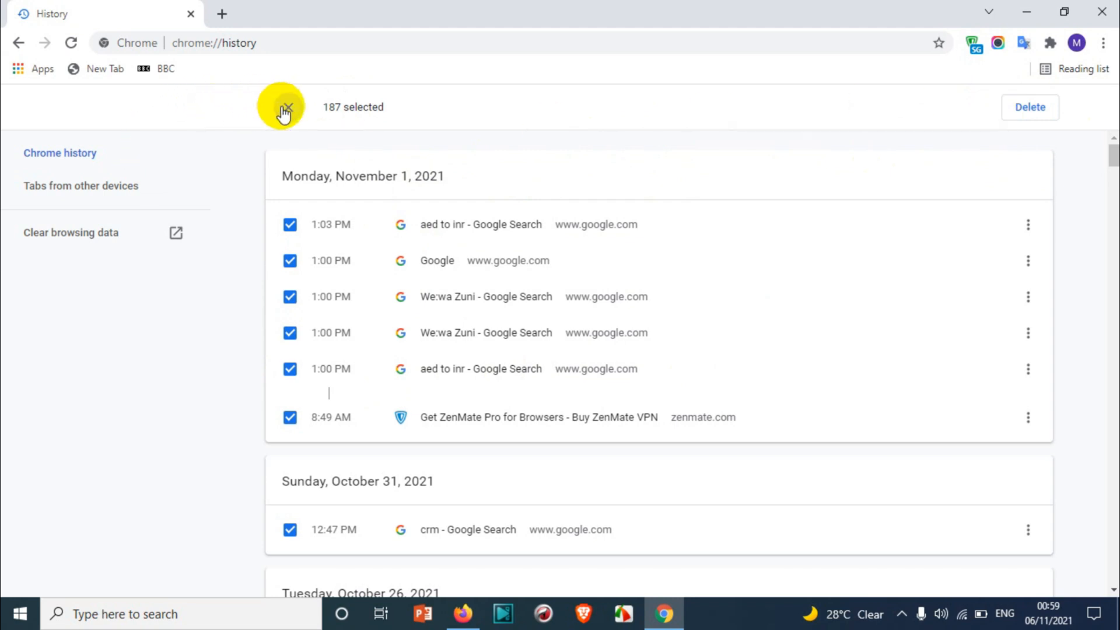
click(70, 232)
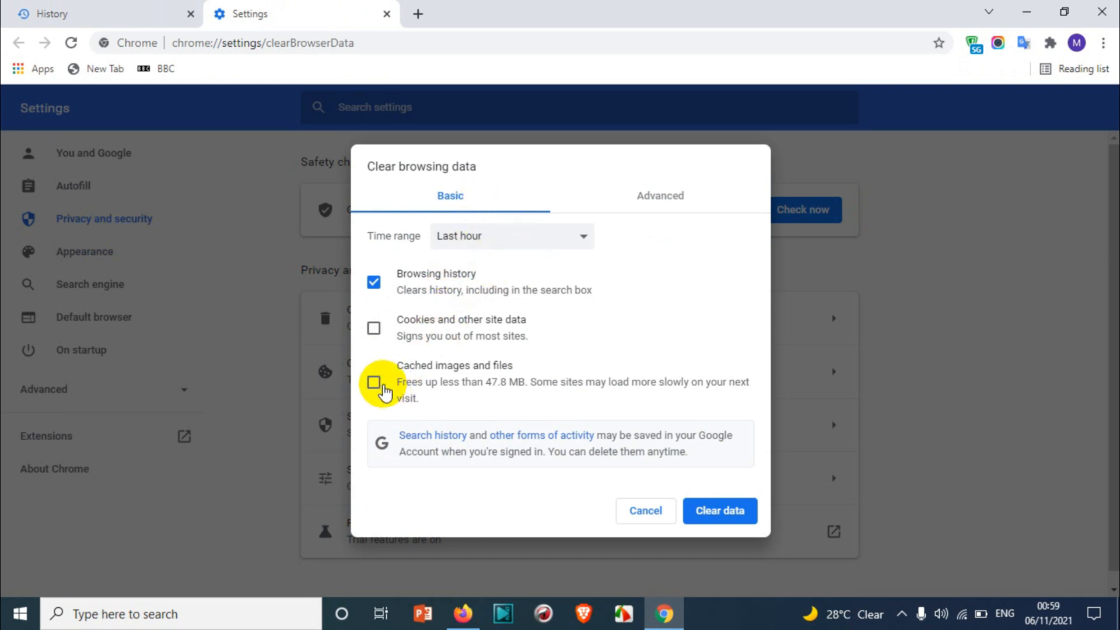
Set the time range to All time and clear the browsing history data
click(539, 236)
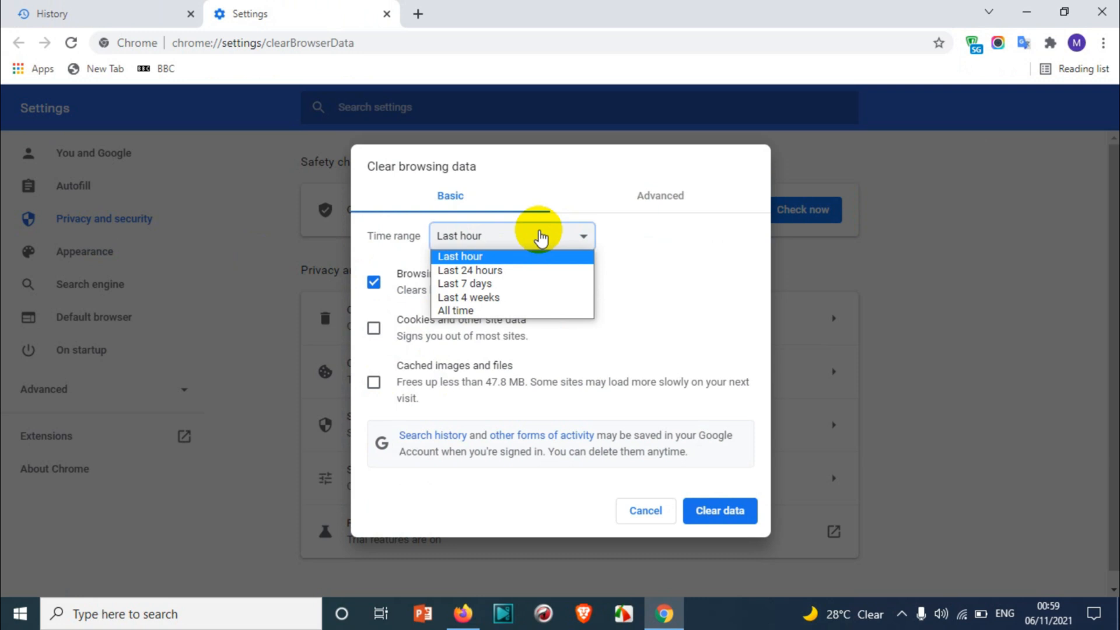
mouse_move(501, 275)
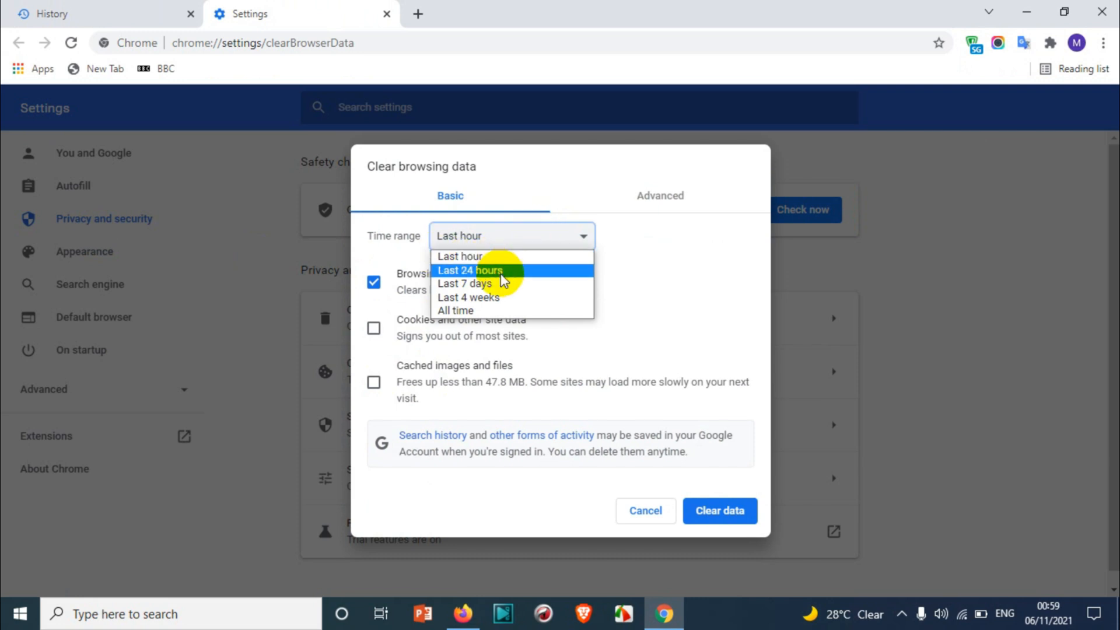
mouse_move(494, 289)
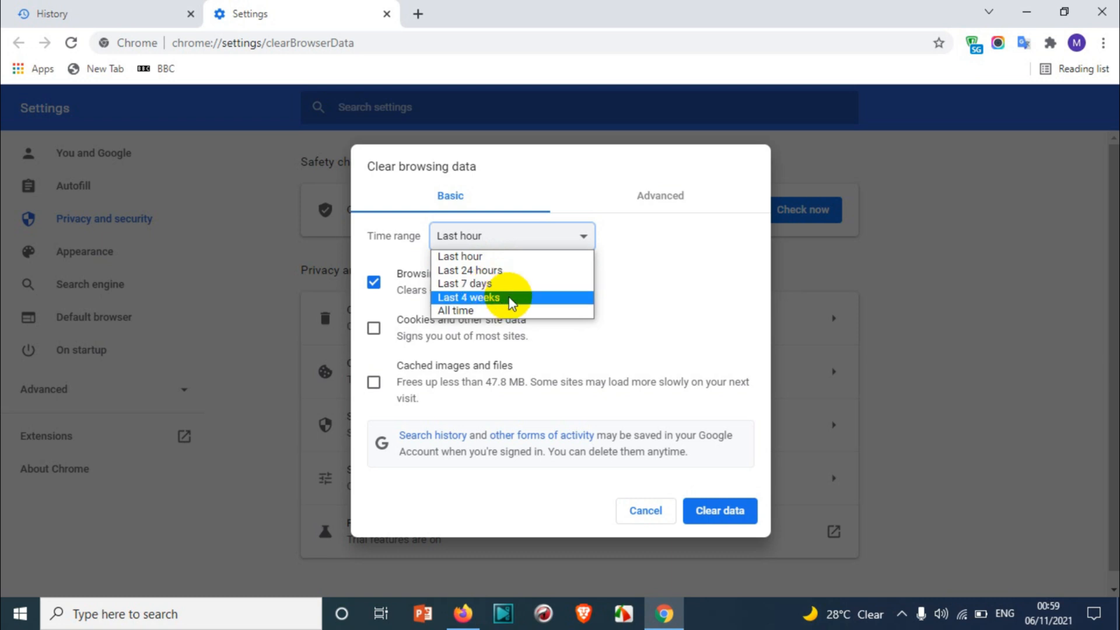
click(455, 310)
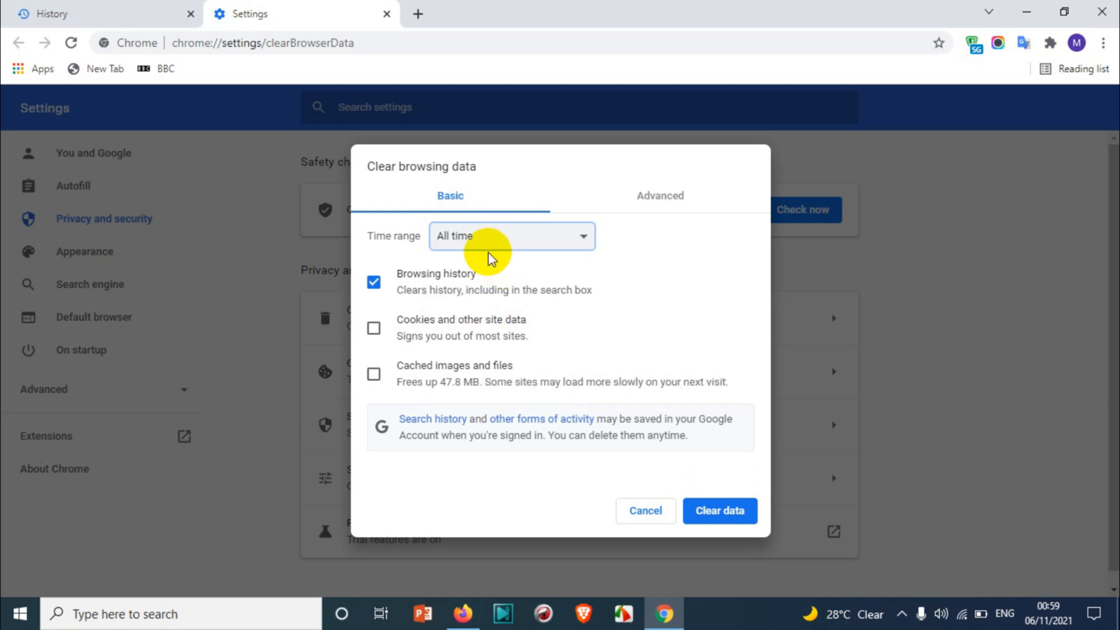
mouse_move(729, 474)
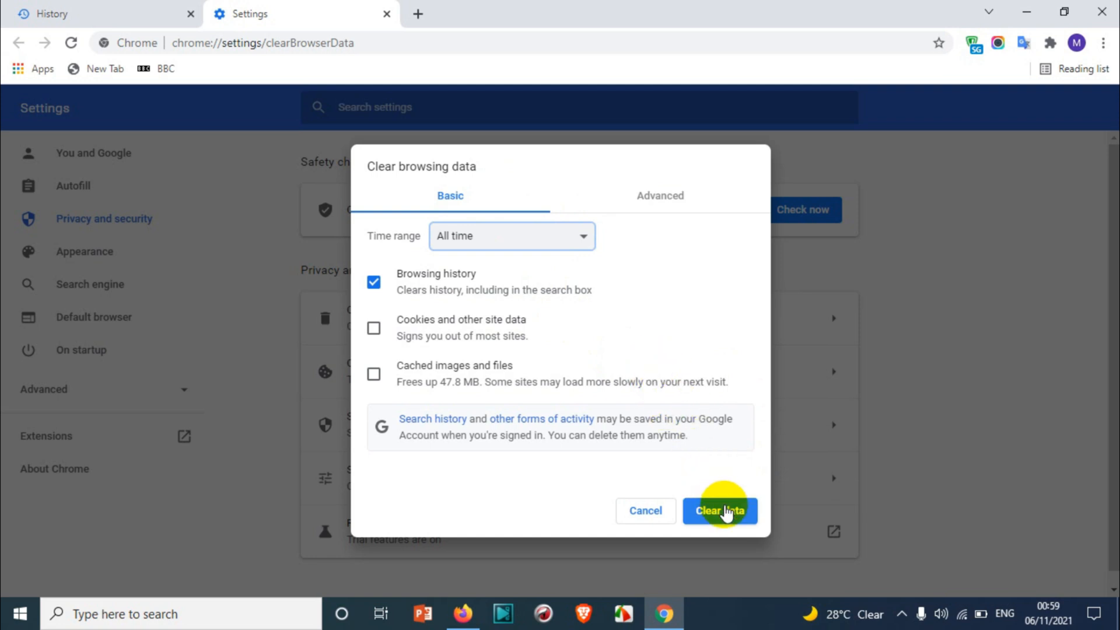
click(511, 236)
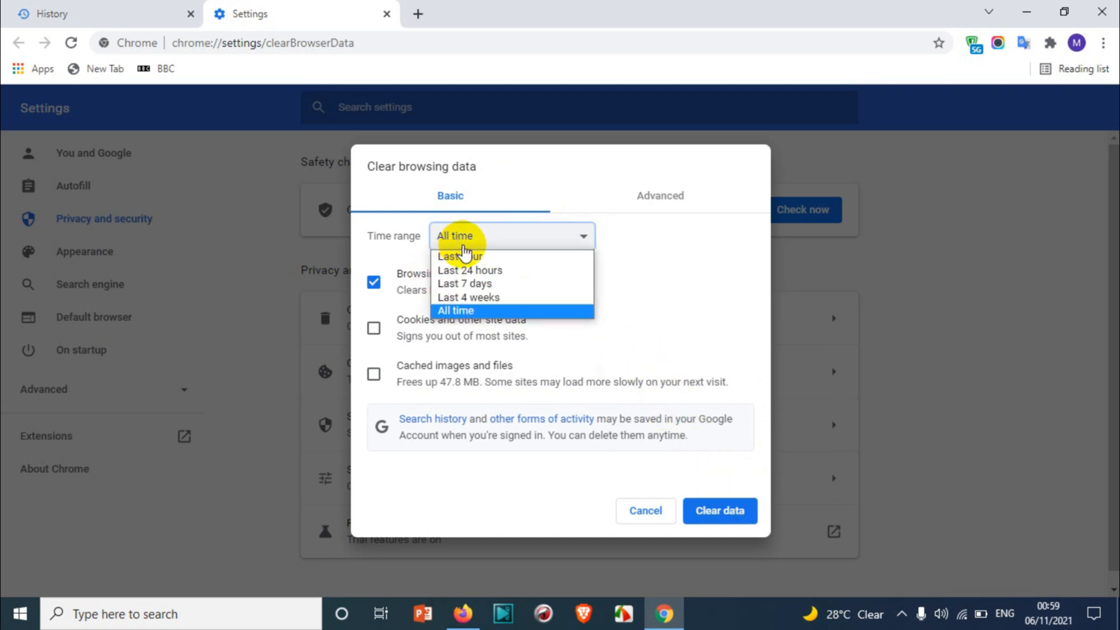
click(719, 511)
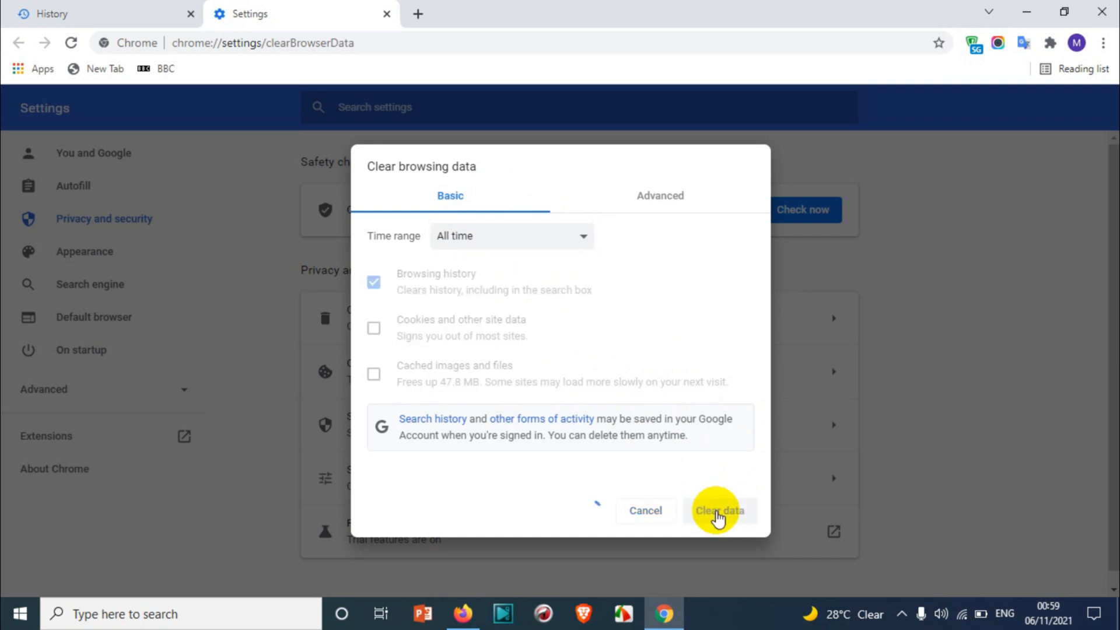
click(720, 511)
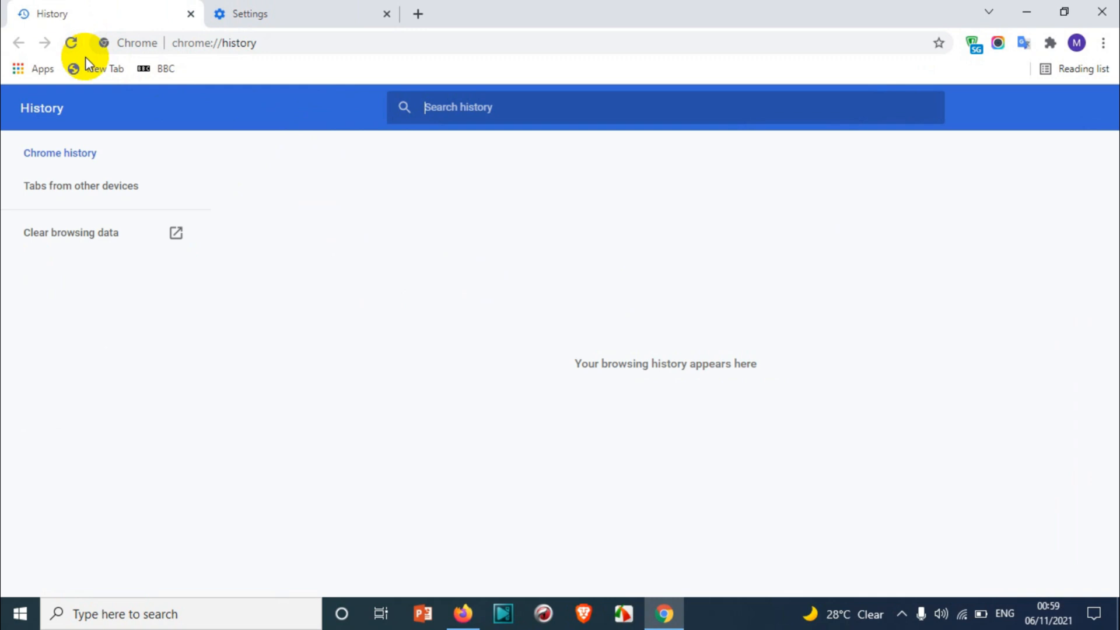
mouse_move(427, 265)
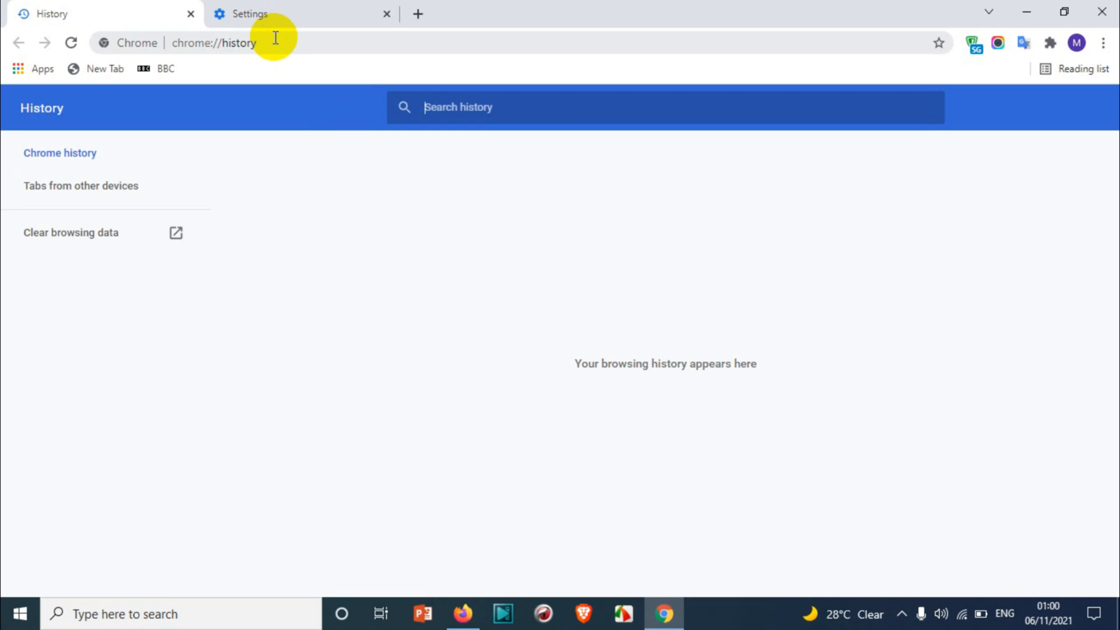
mouse_move(275, 40)
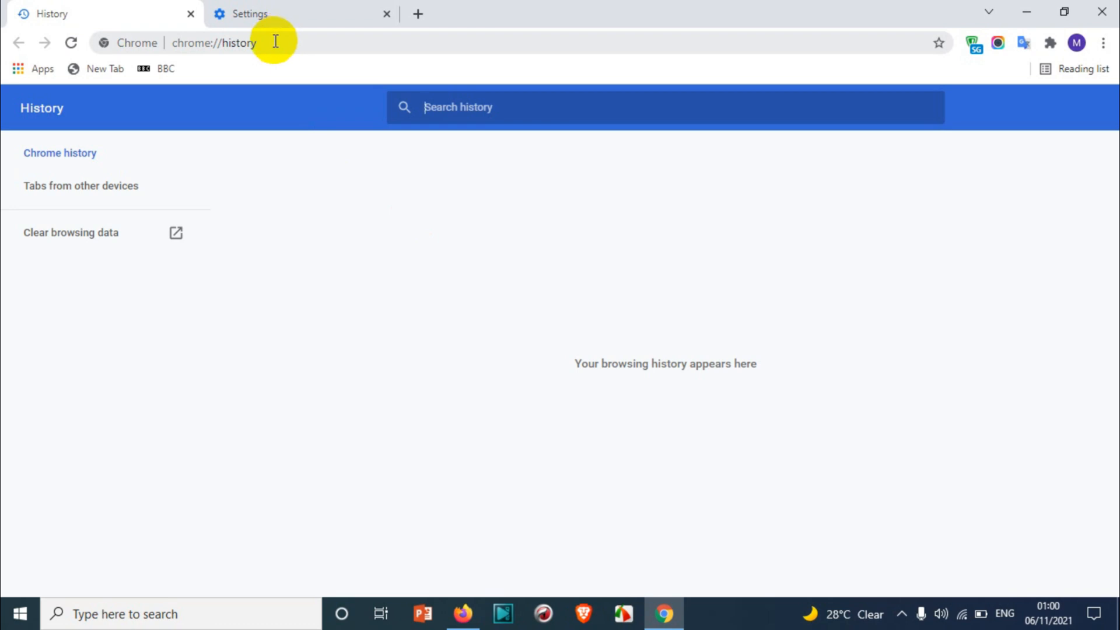
Close the Settings tab, leaving only the empty History page open
click(386, 14)
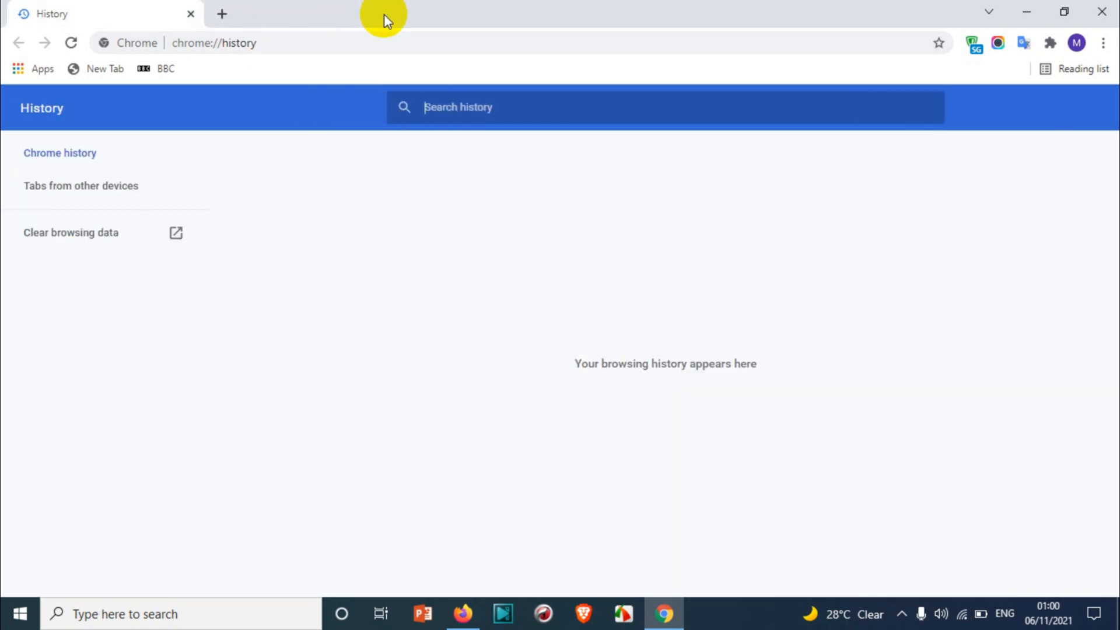